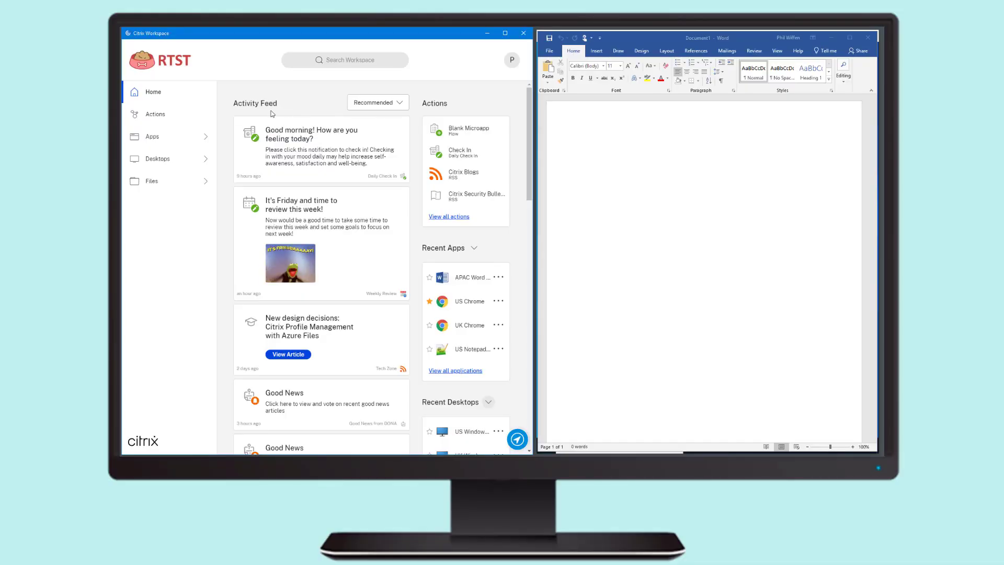
Open the All Actions page from the left navigation
left_click(155, 114)
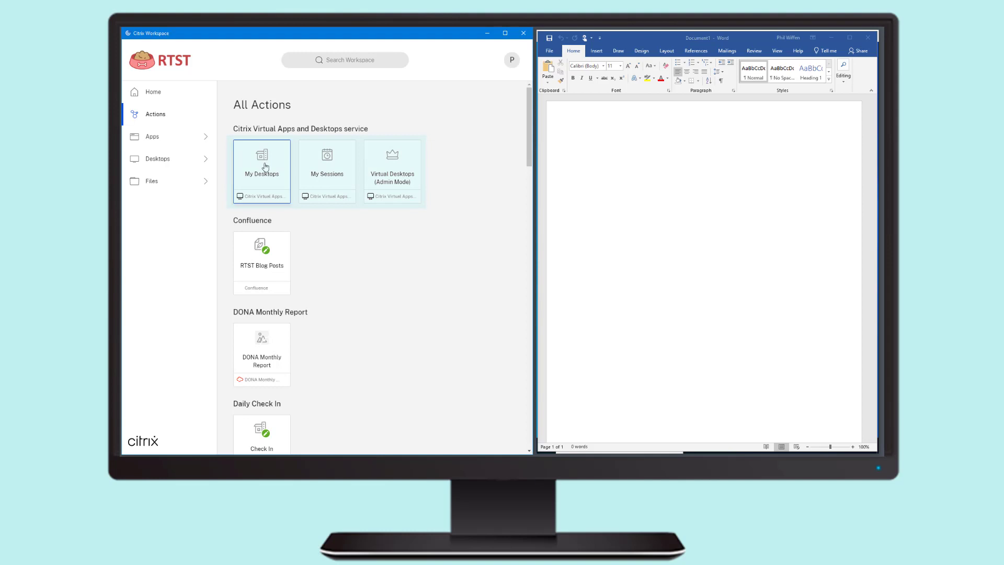
Open My Desktops, view the US Windows 10 Desktop details, then return to the list
left_click(261, 160)
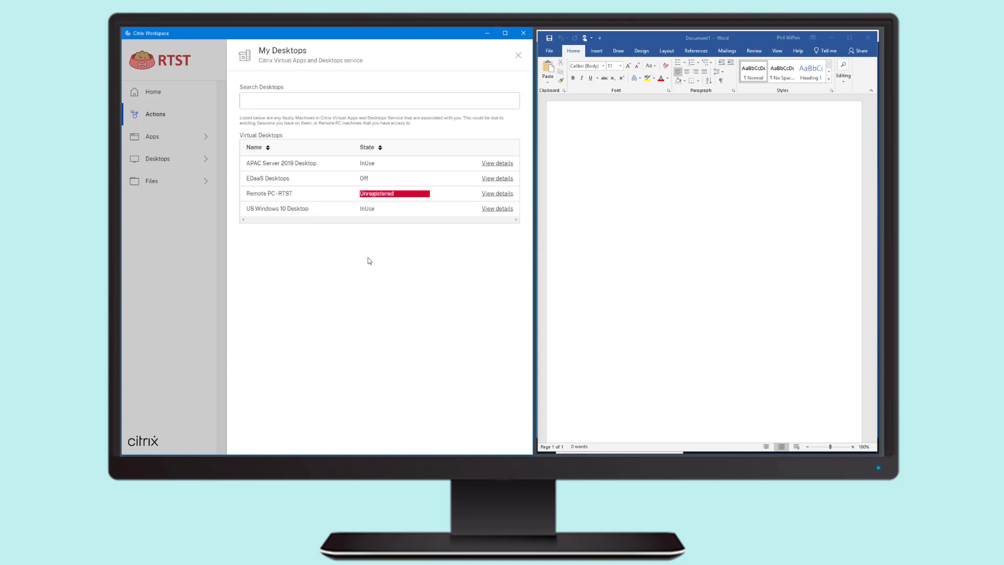
mouse_move(497, 208)
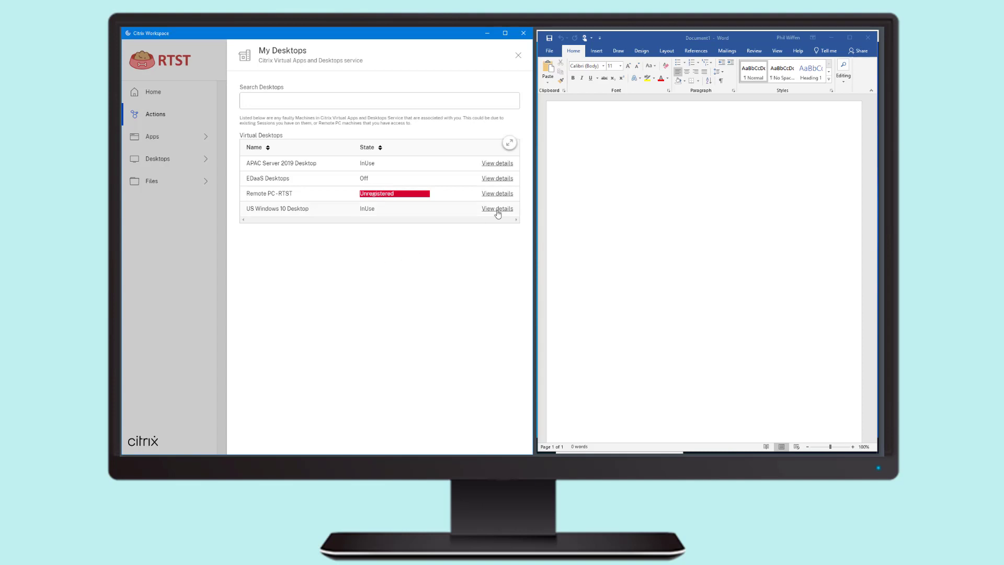
left_click(497, 208)
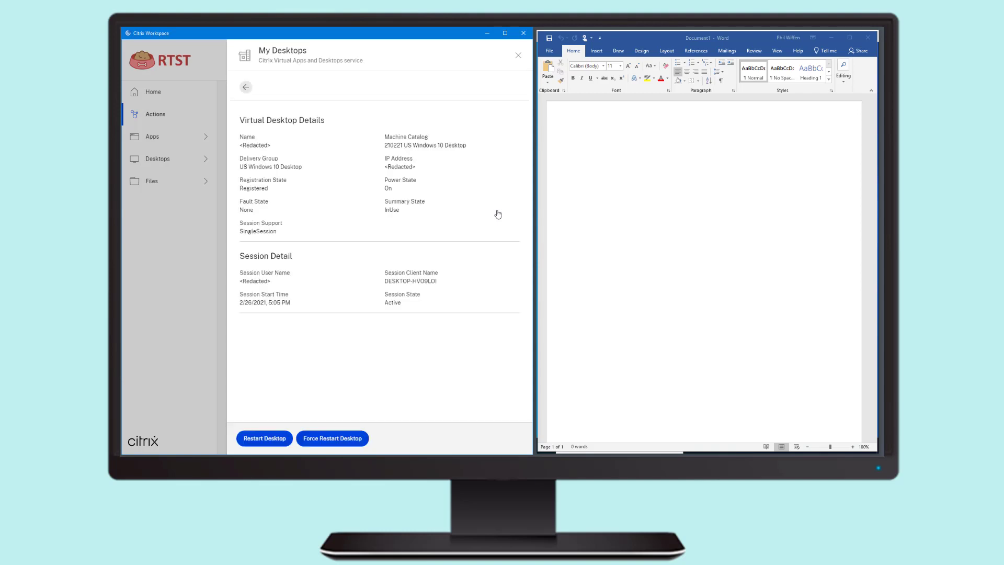
mouse_move(260, 106)
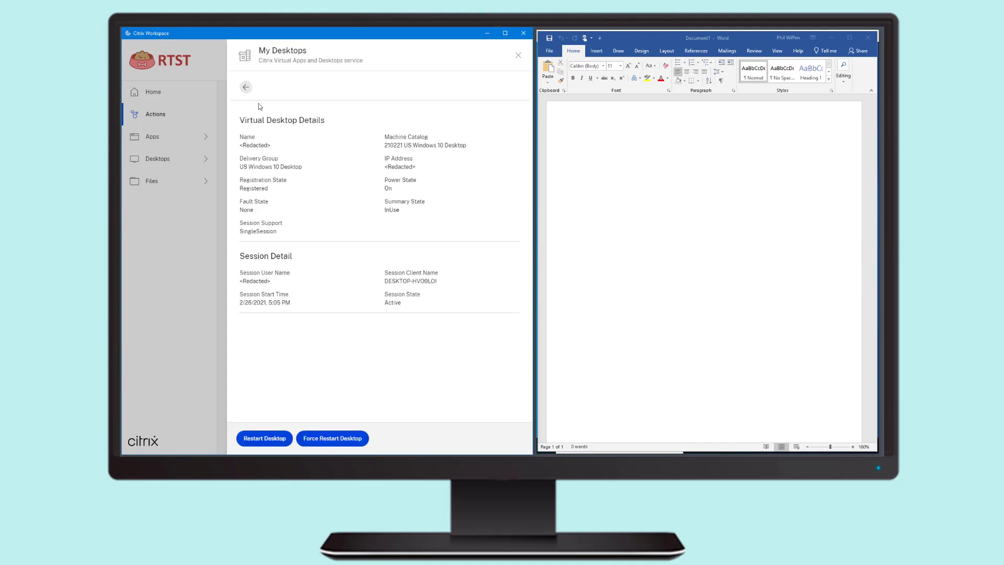
left_click(245, 87)
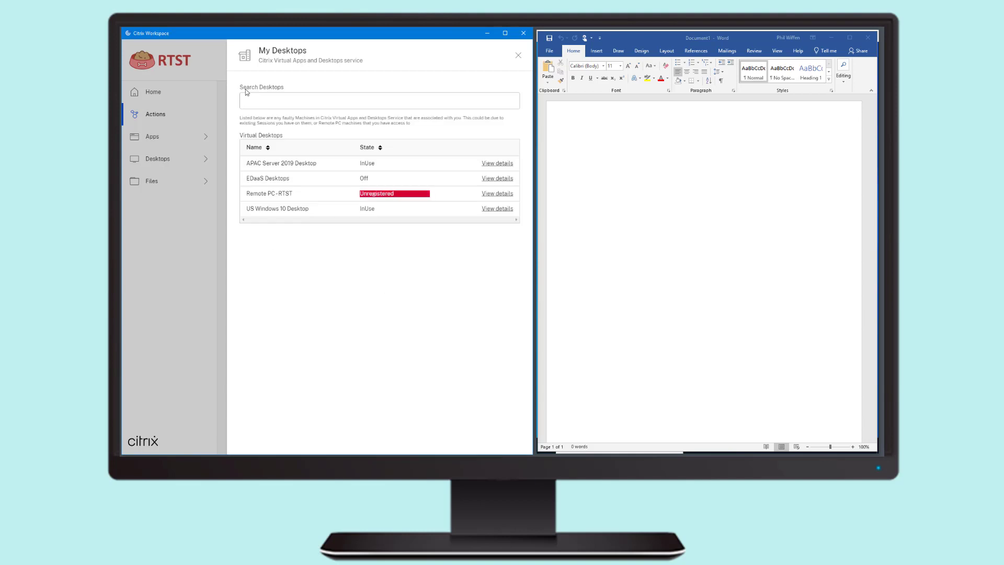
Close My Desktops and log off the APAC Word 2019 session from its details
left_click(518, 55)
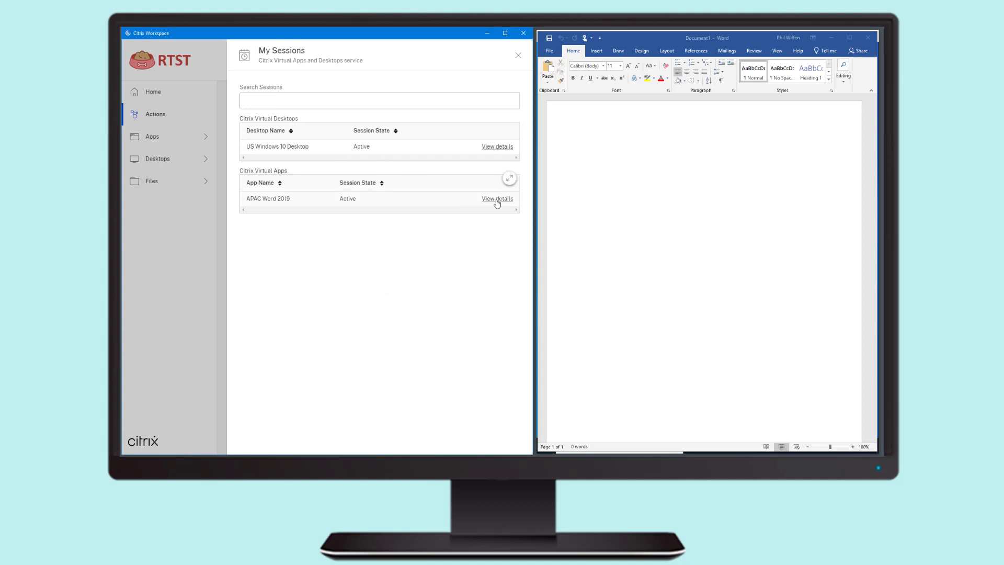
left_click(496, 199)
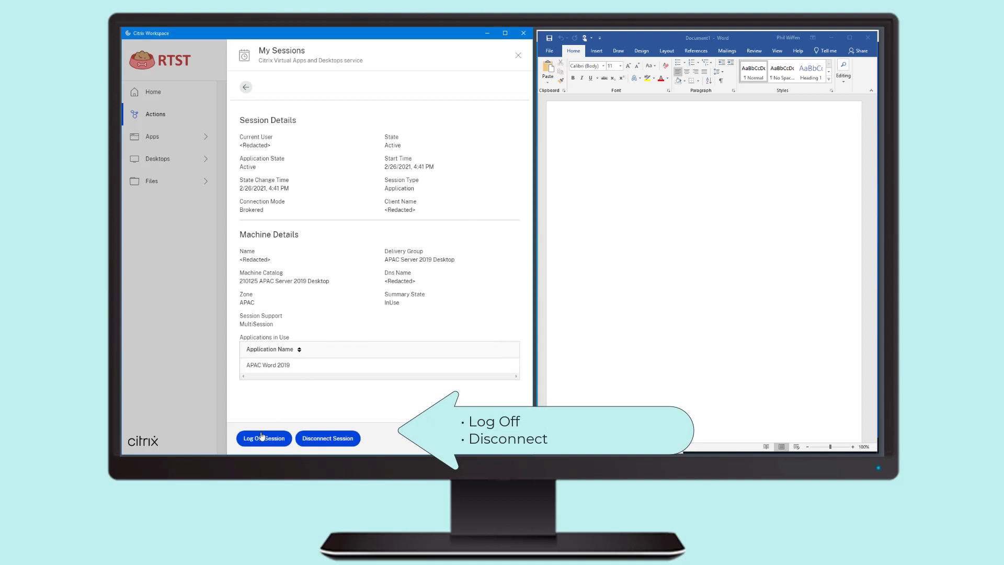
left_click(263, 438)
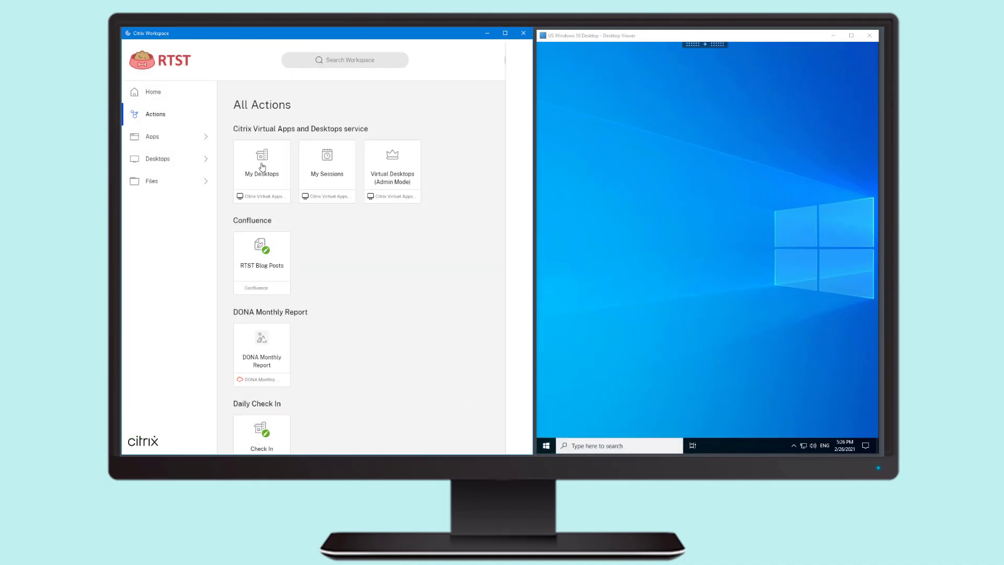
Request a restart of the US Windows 10 Desktop from its My Desktops details
left_click(262, 159)
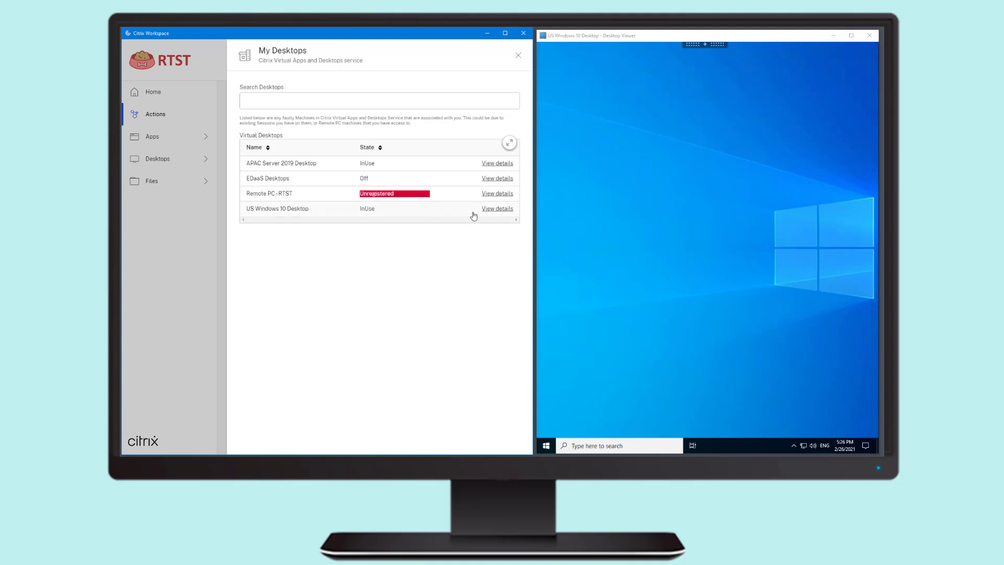
left_click(496, 209)
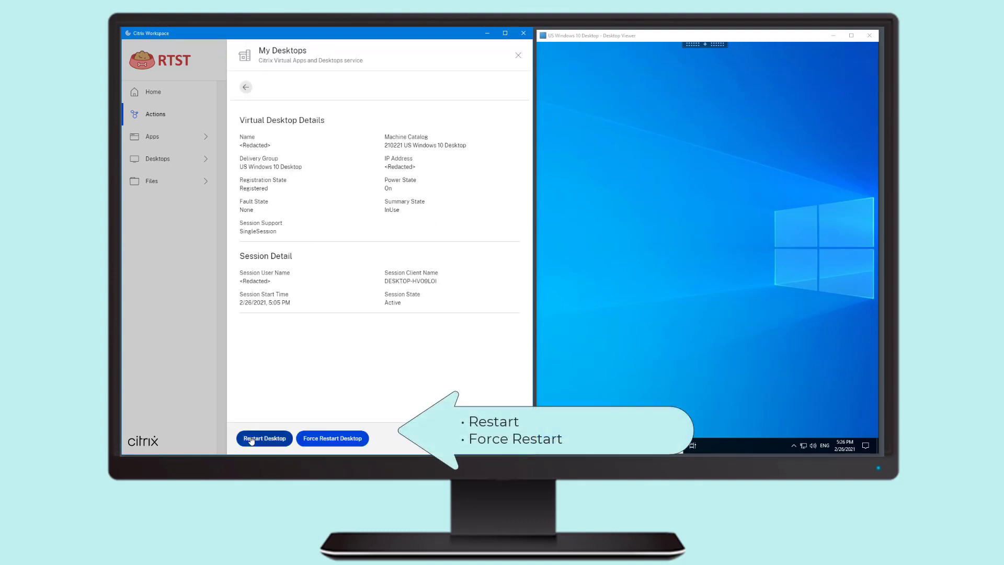
left_click(263, 438)
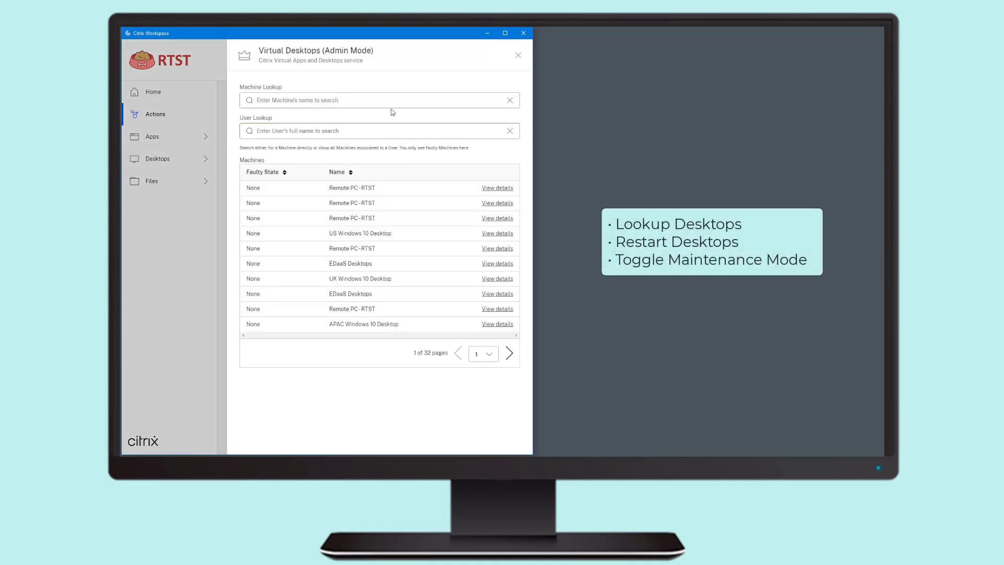
Look up user 'phil' in admin mode and view the Remote PC - RTST details
left_click(377, 131)
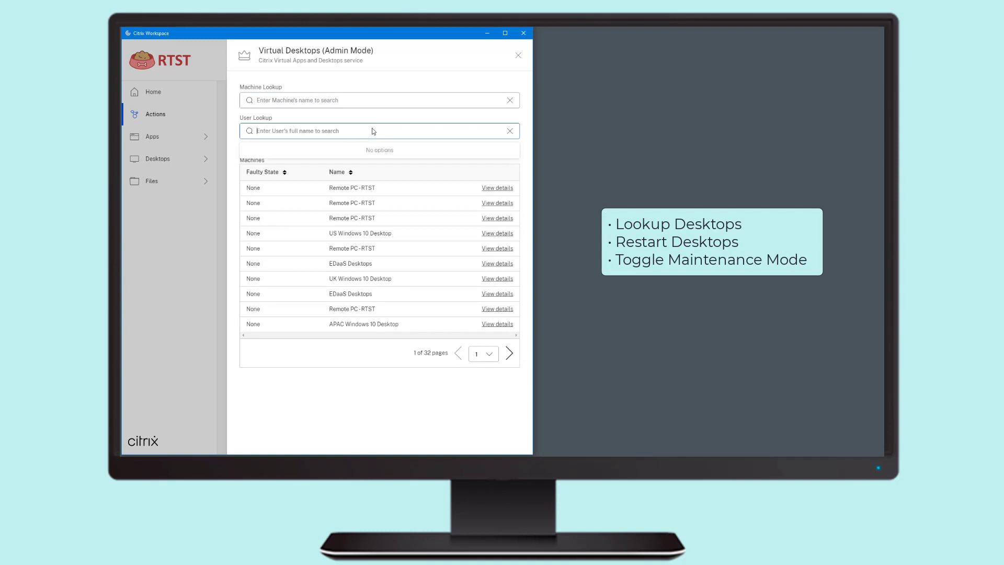
type("phil")
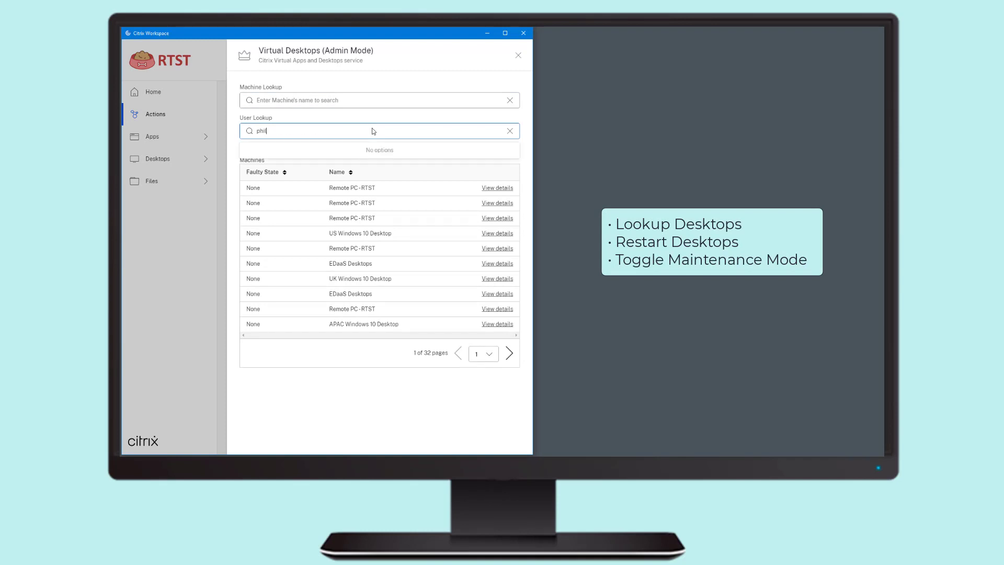
type("phil")
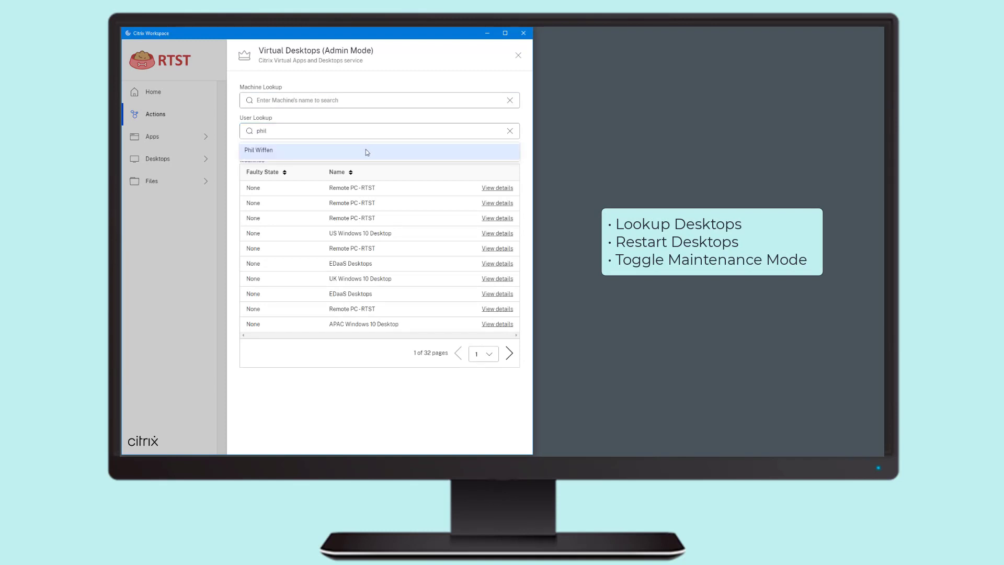
left_click(259, 150)
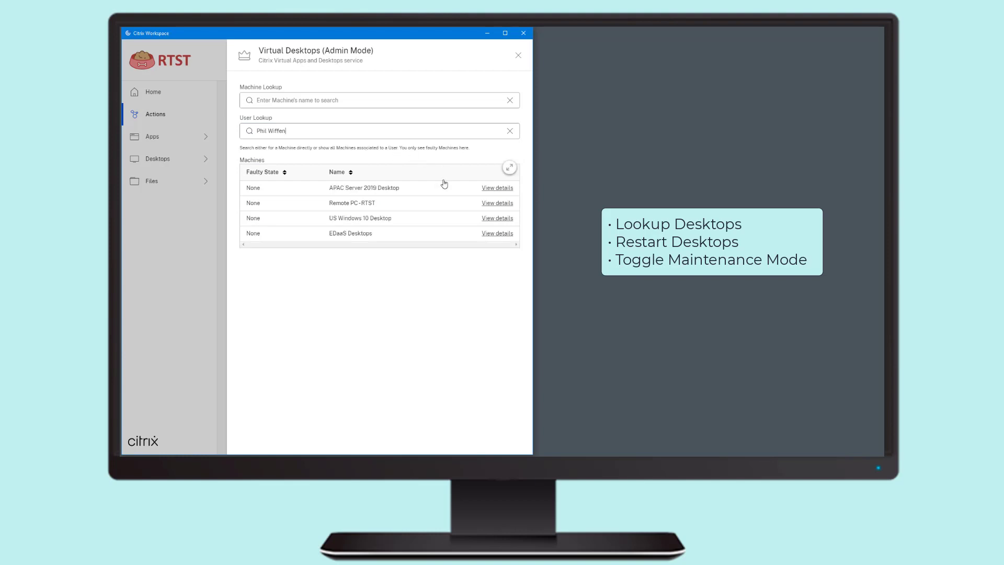
mouse_move(488, 209)
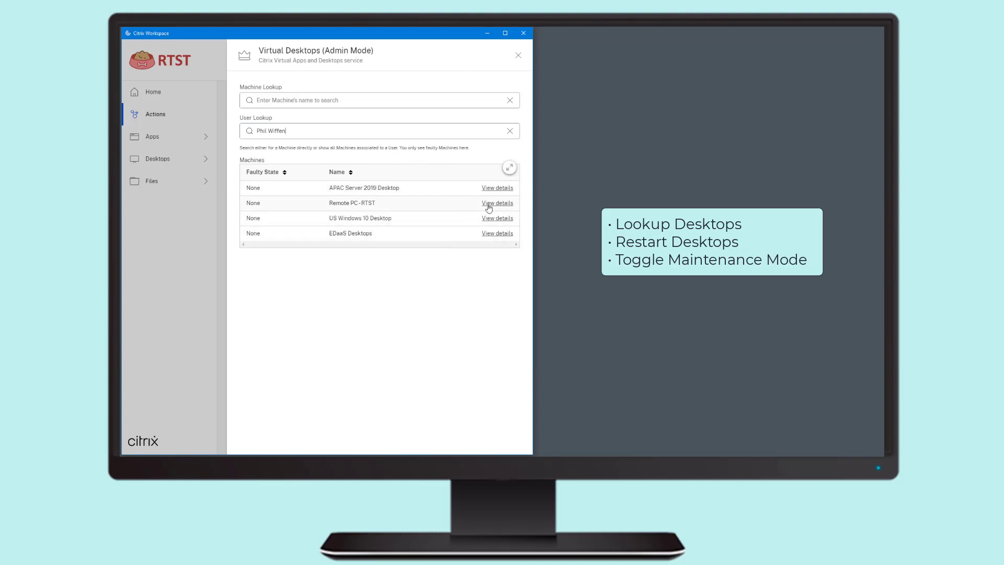
left_click(497, 203)
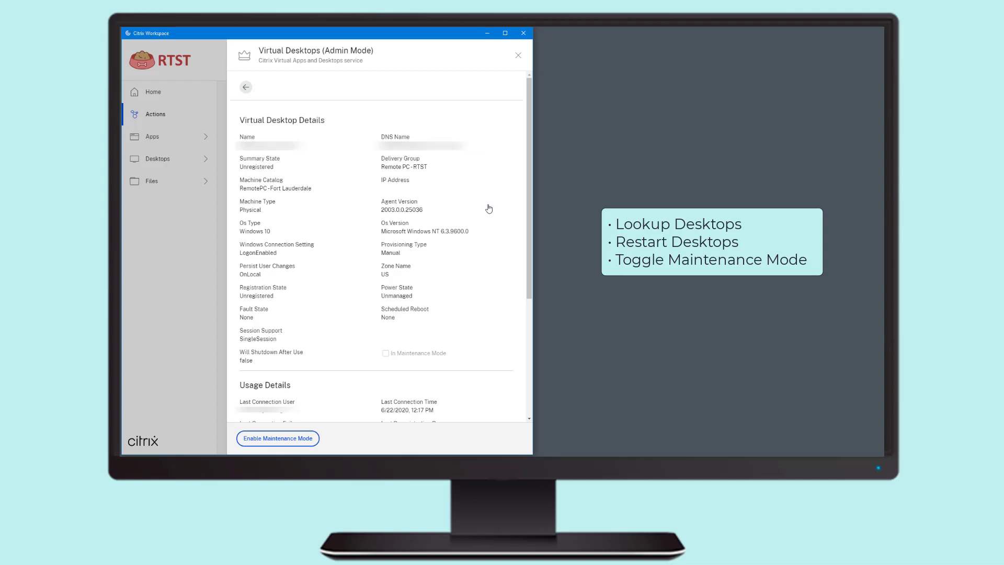